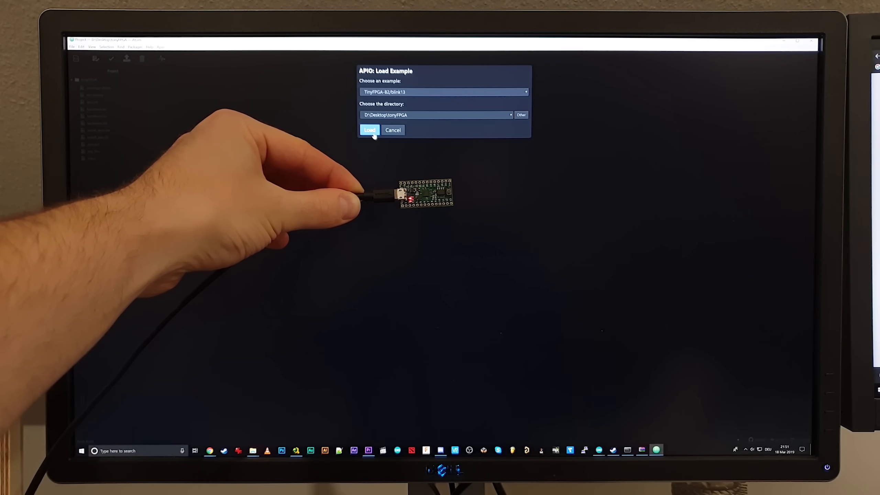
Step: Load the TinyFPGA-B2 blink13 example, open its top.v, and upload it to the board
left_click(369, 130)
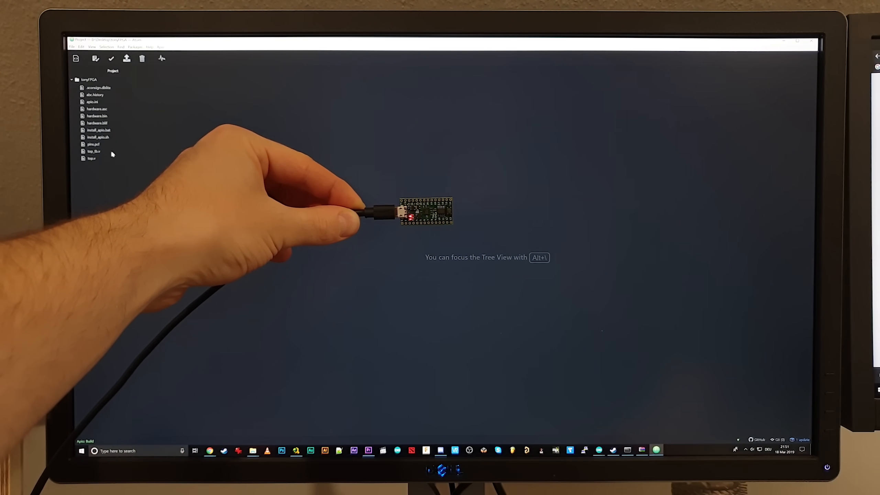
left_click(90, 157)
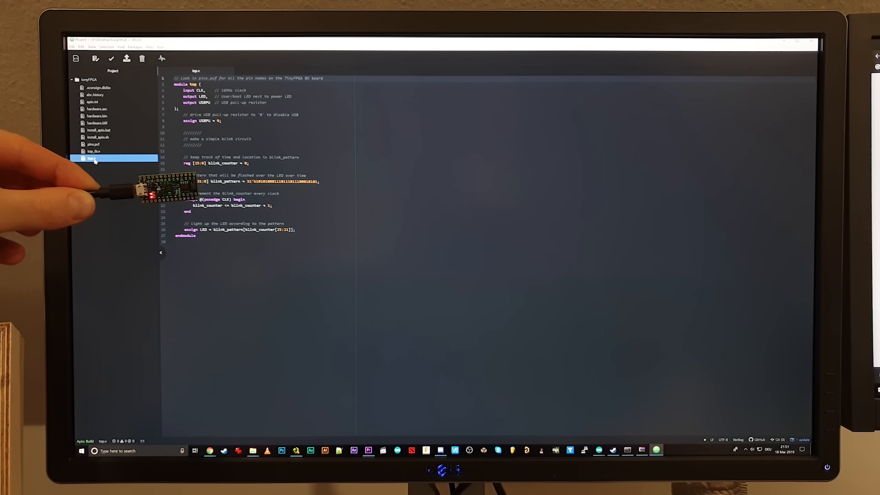
mouse_move(126, 59)
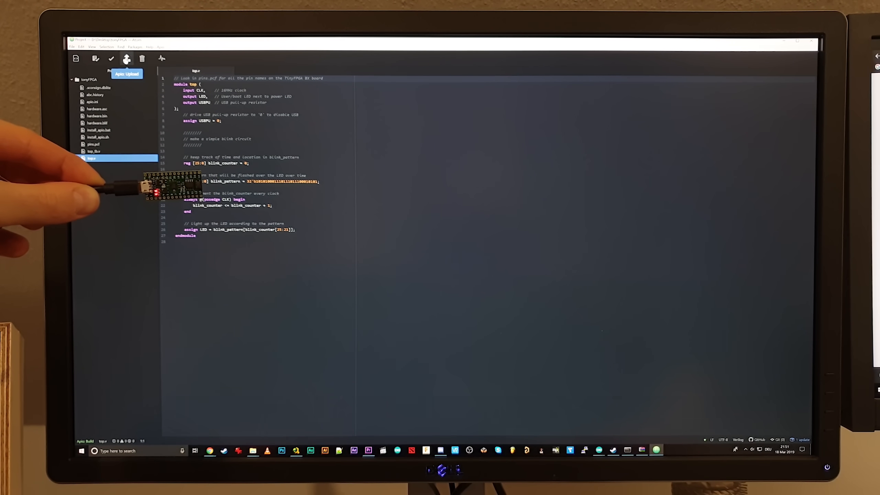
left_click(126, 73)
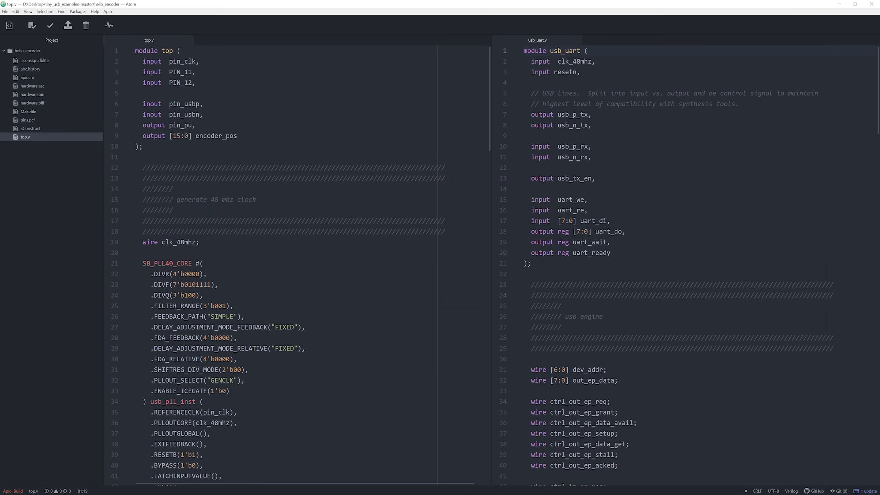
Step: Scroll to the encoder logic in top.v and upload hello_encoder until SUCCESS appears
scroll("down", 3)
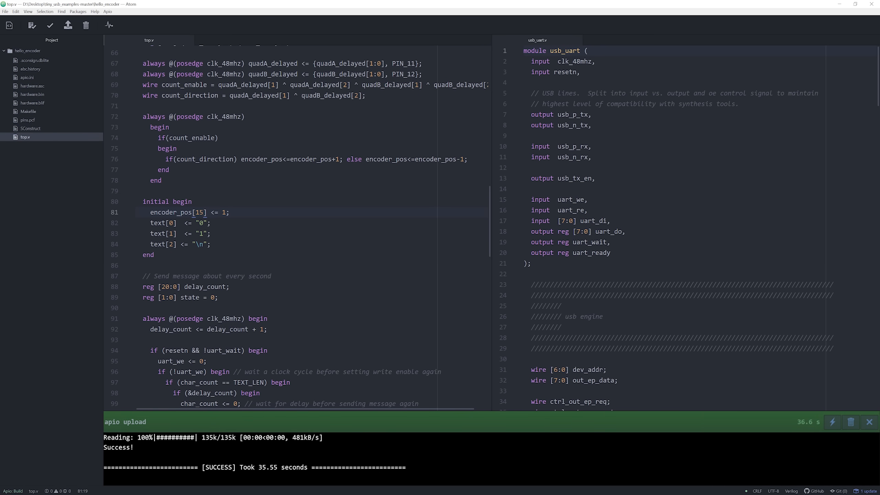
left_click(868, 422)
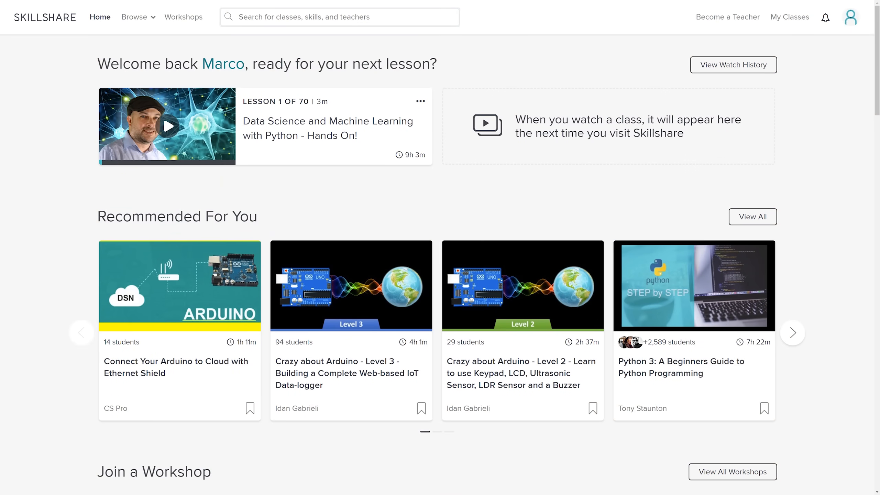
scroll("down", 3)
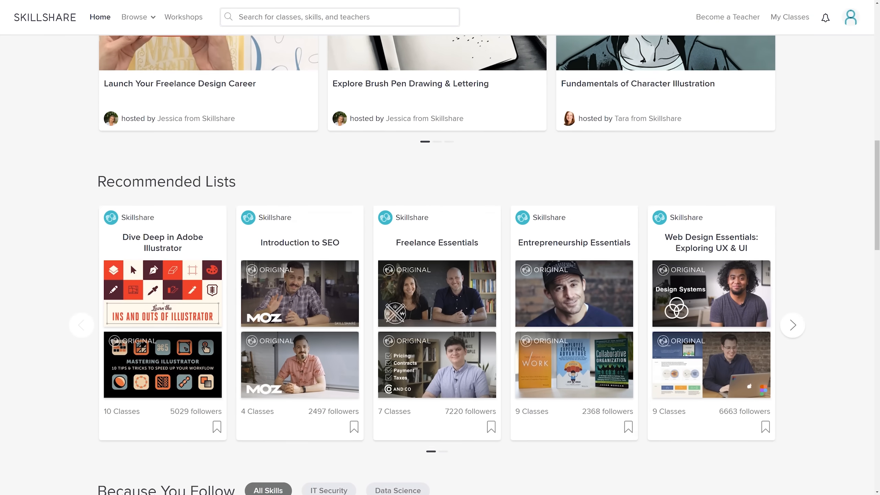
scroll("down", 3)
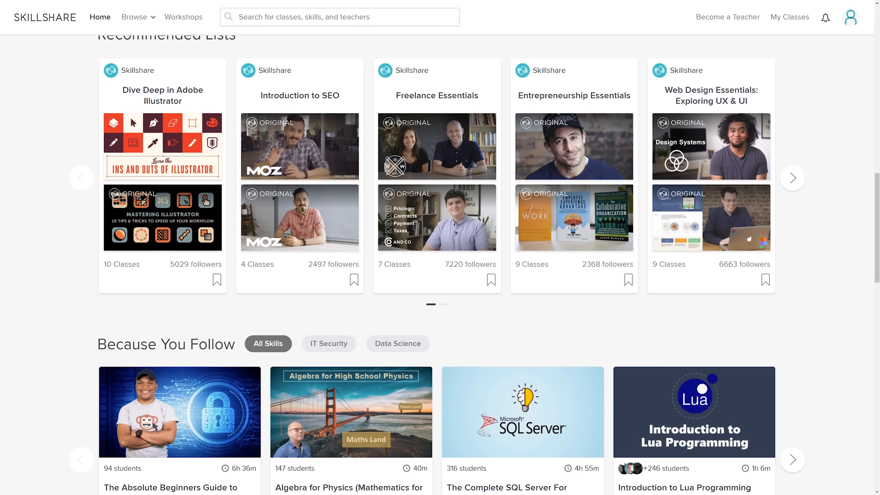